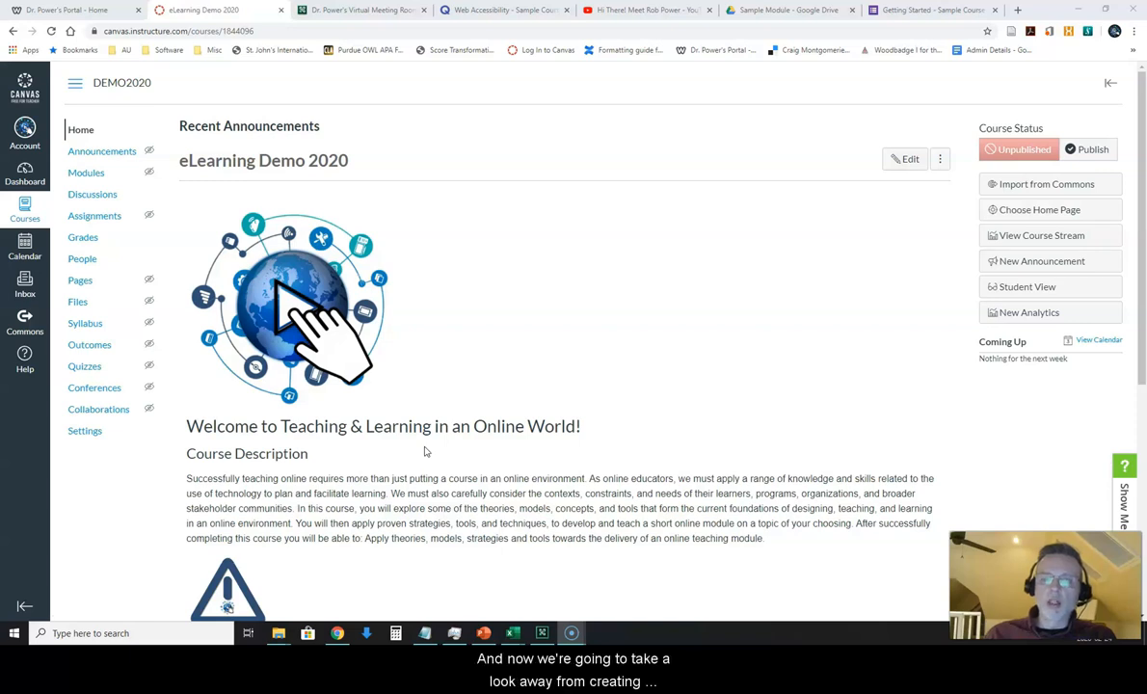
# Step: Go to the DEMO2020 course's Assignments list from the course navigation
pyautogui.click(95, 216)
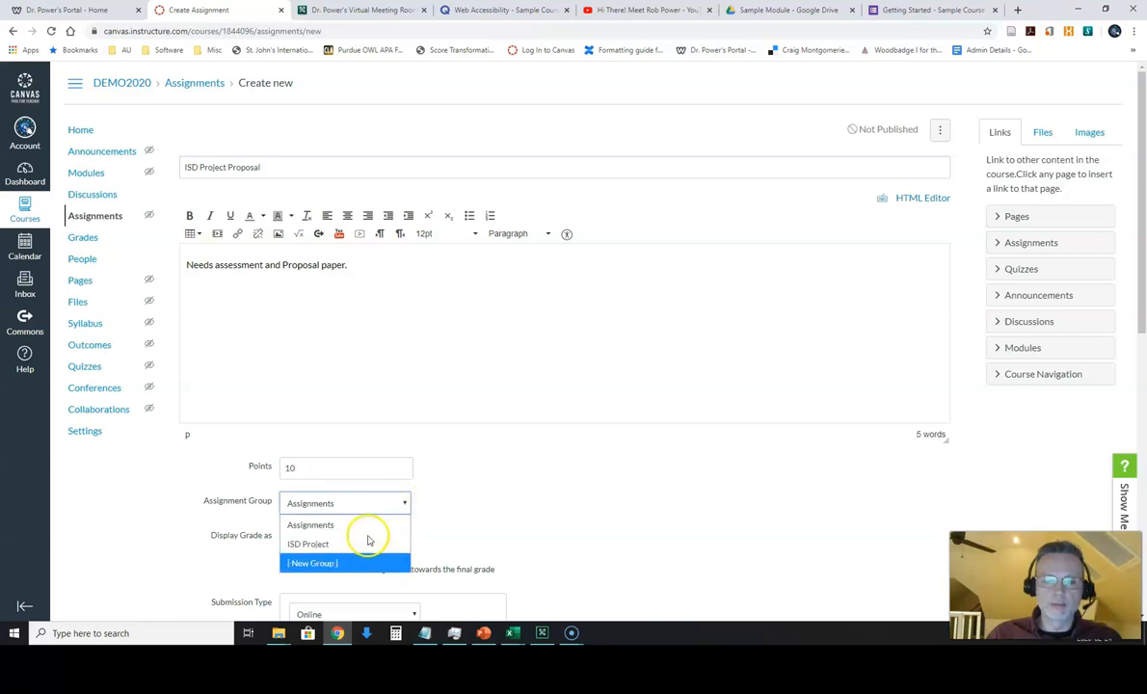
# Step: Assign the ISD Project Proposal to the ISD Project assignment group
pyautogui.click(309, 543)
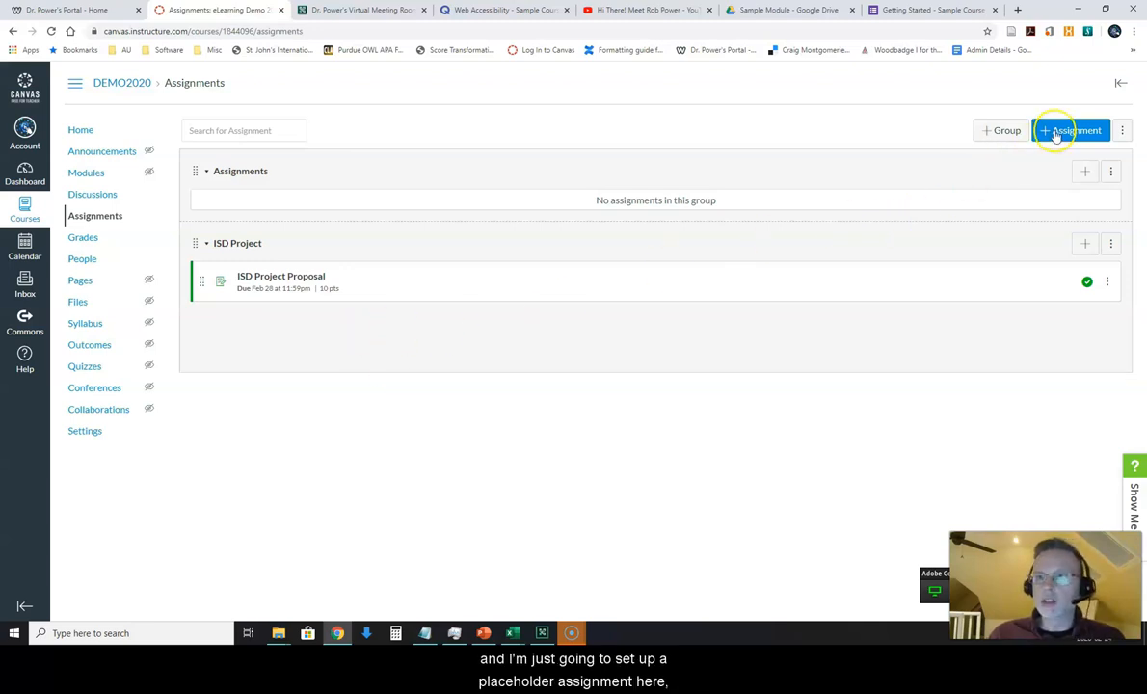
# Step: Start a second assignment with + Assignment from the Assignments page
pyautogui.click(1072, 131)
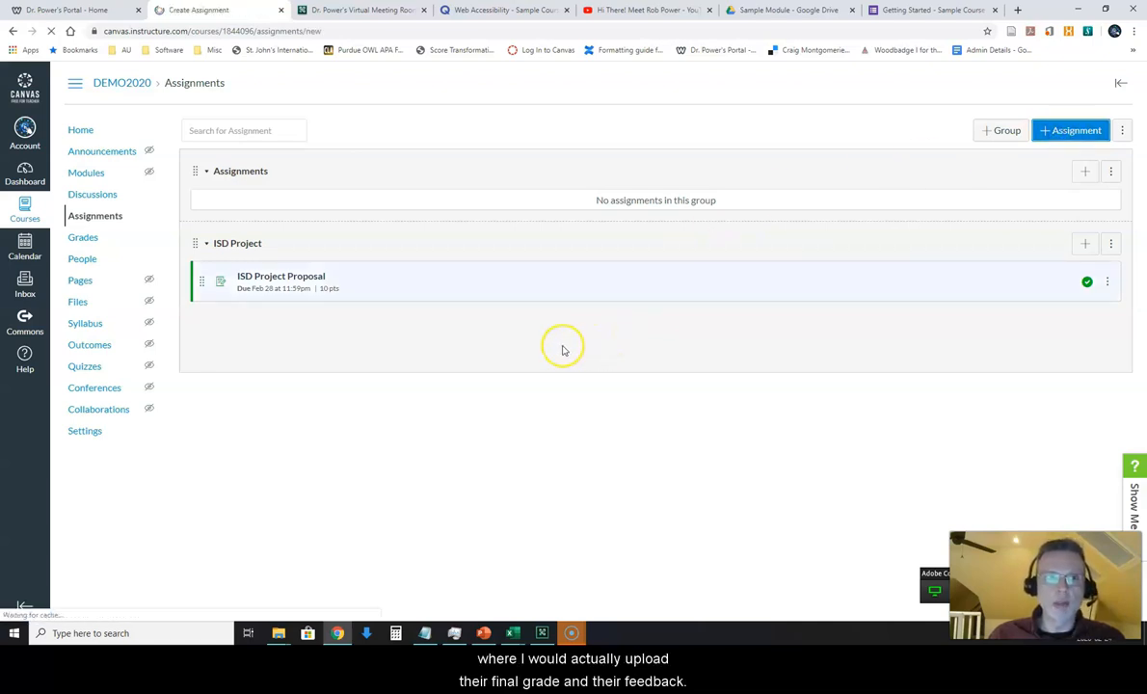
# Step: Focus the Assignment Name field on the blank new-assignment form
pyautogui.click(1070, 131)
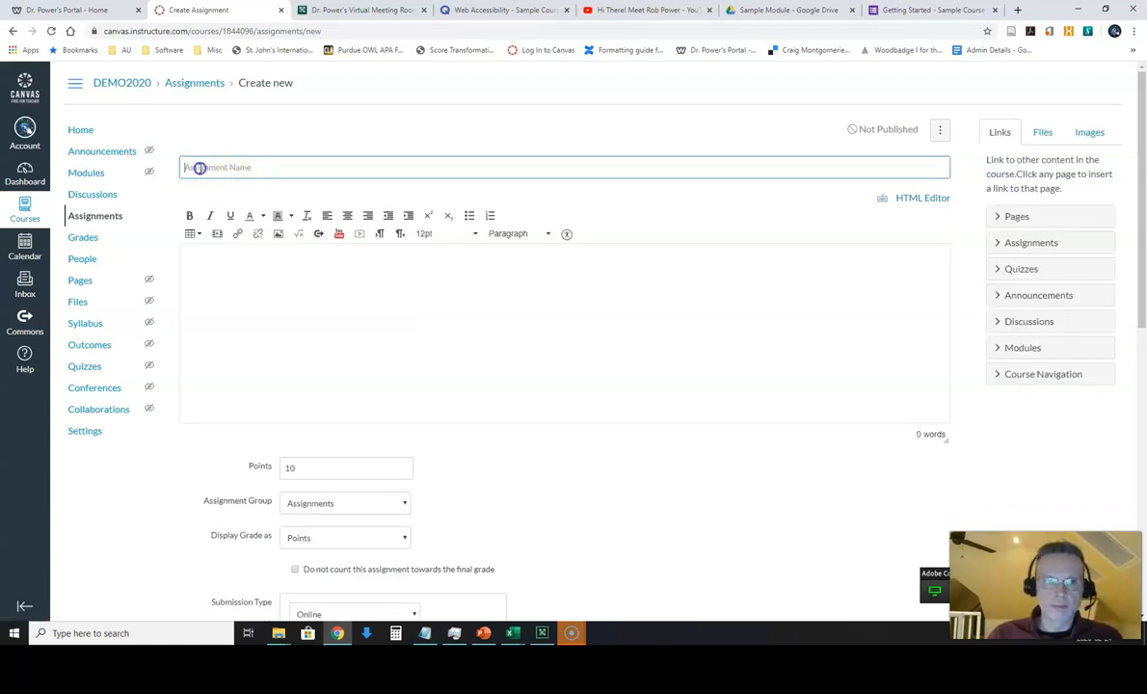